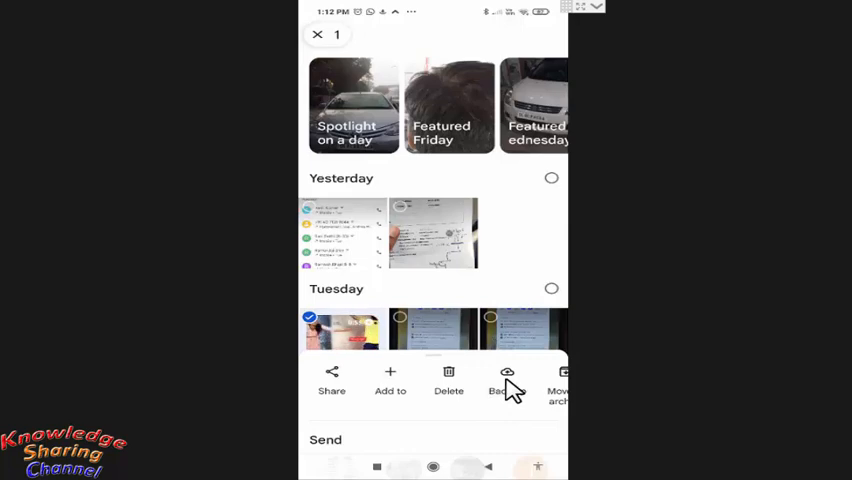
Step: Back up the selected Tuesday video so the Uploading notice appears
click(507, 380)
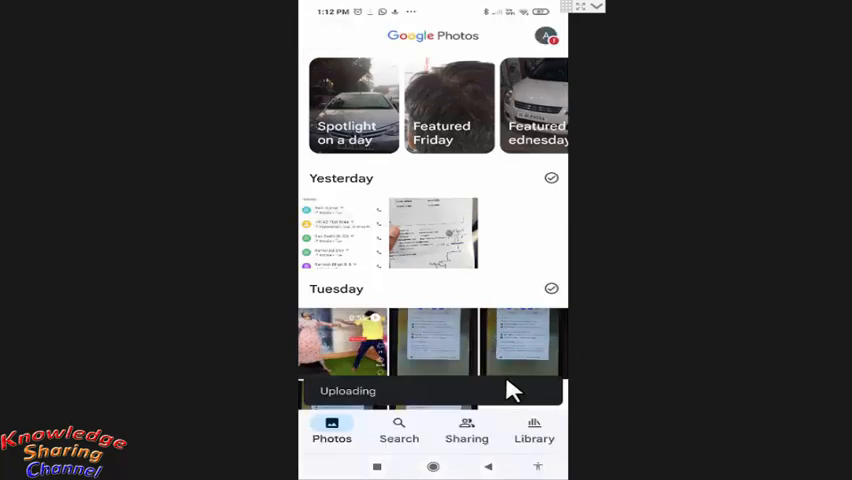